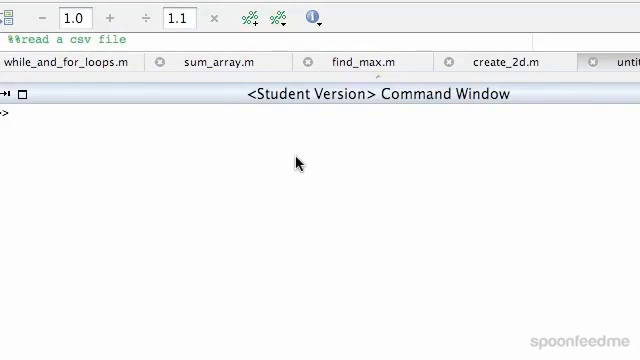
text(help)
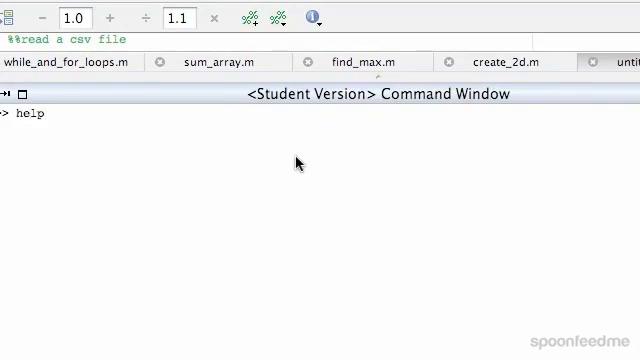
text(csvread)
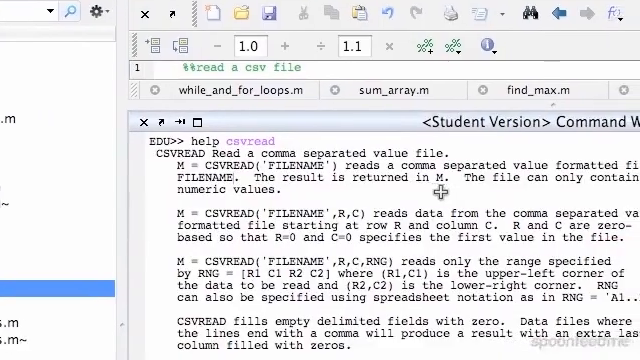
scroll(down, 3)
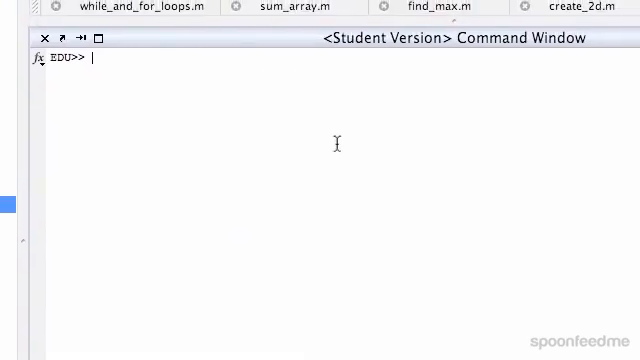
text(my)
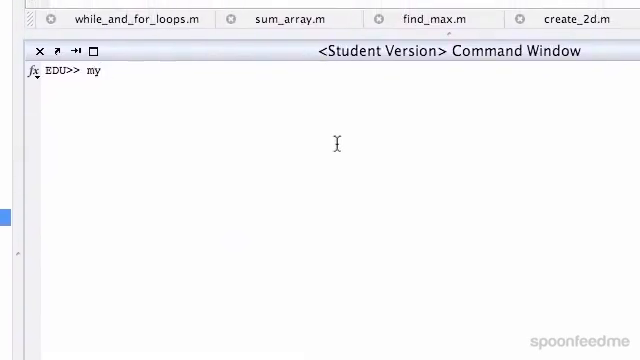
text(_arr)
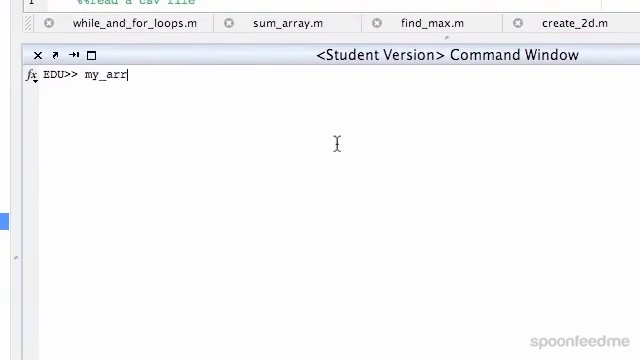
text(ay =)
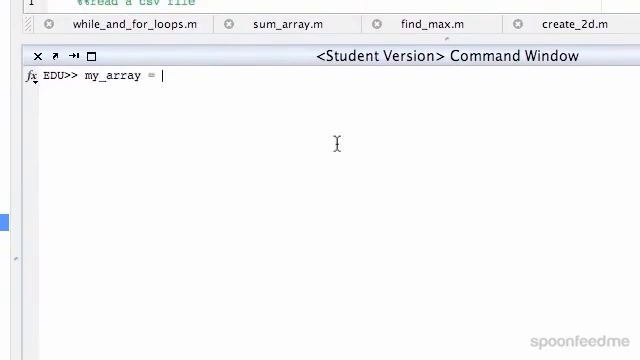
text(csvr)
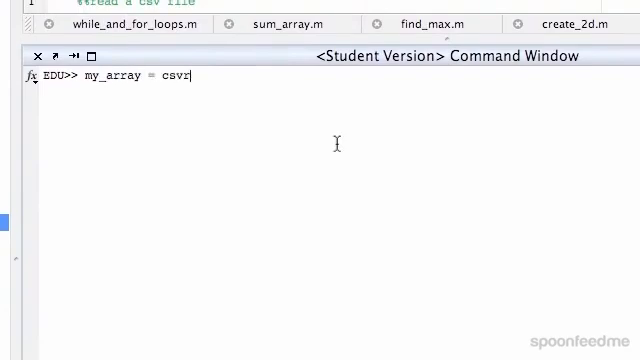
text(ead()
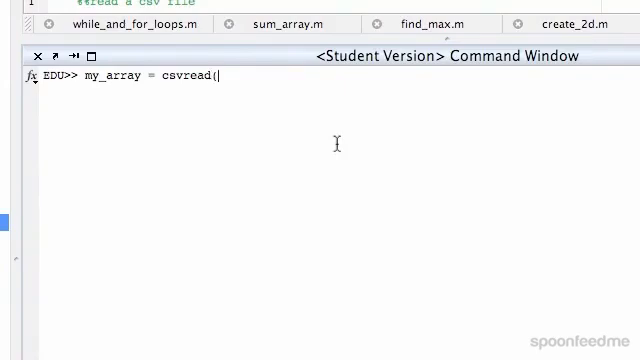
text(')
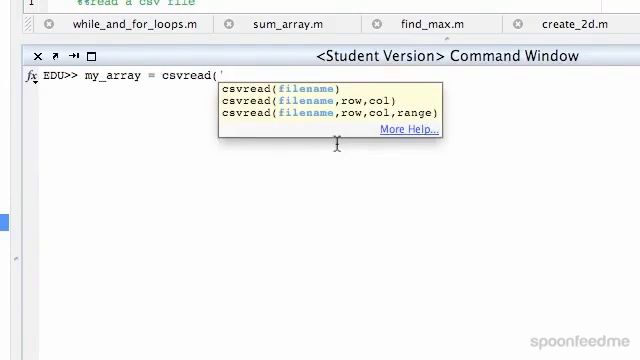
text(test.)
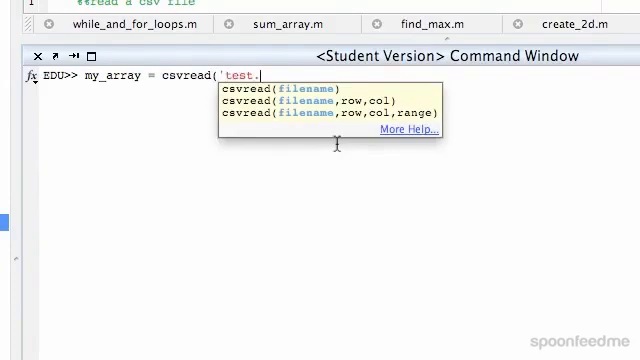
text(csv)
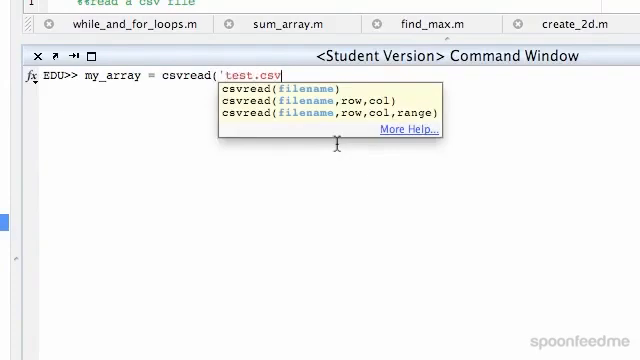
text(')
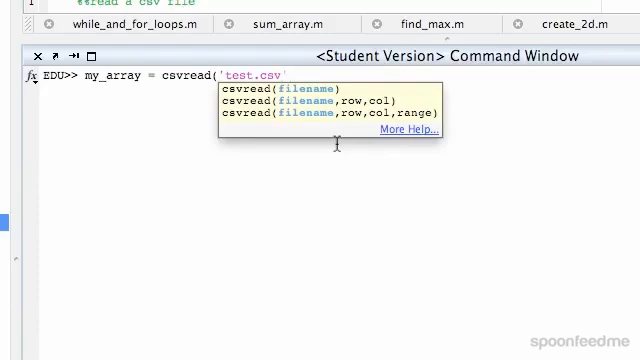